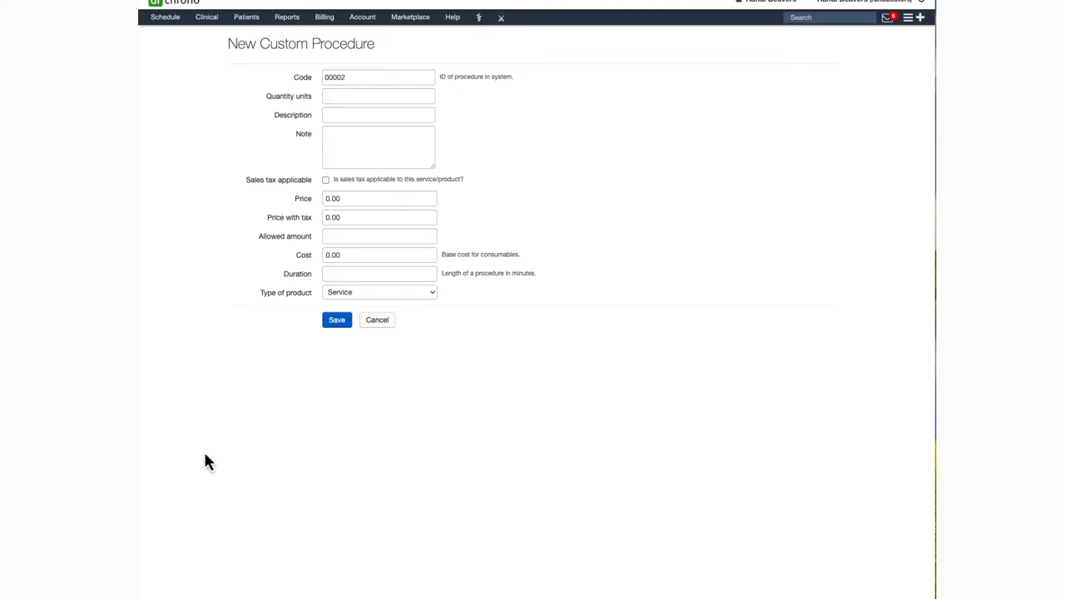
mouse_move(336, 30)
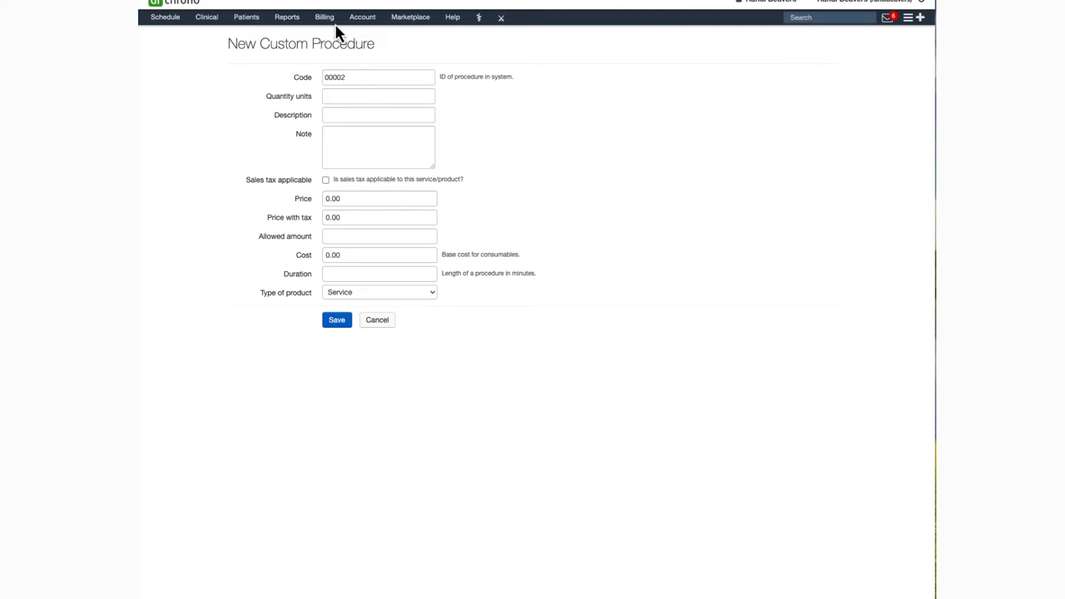
From the Billing menu, visit the New Custom Procedure form, then the Custom Procedures list (HERB.B12, OIL.COCONUT).
click(324, 17)
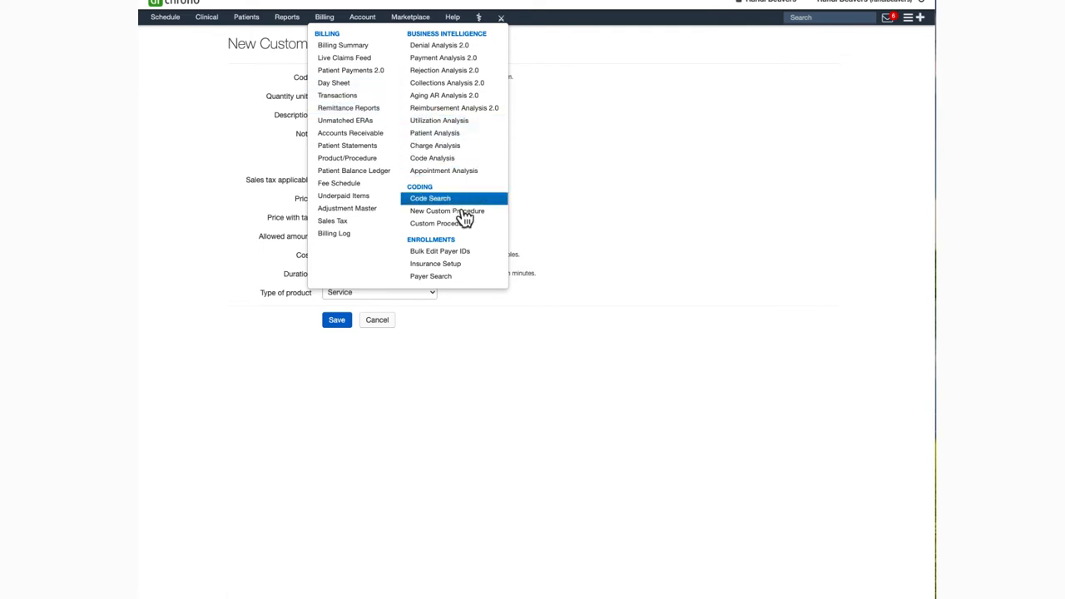
mouse_move(447, 210)
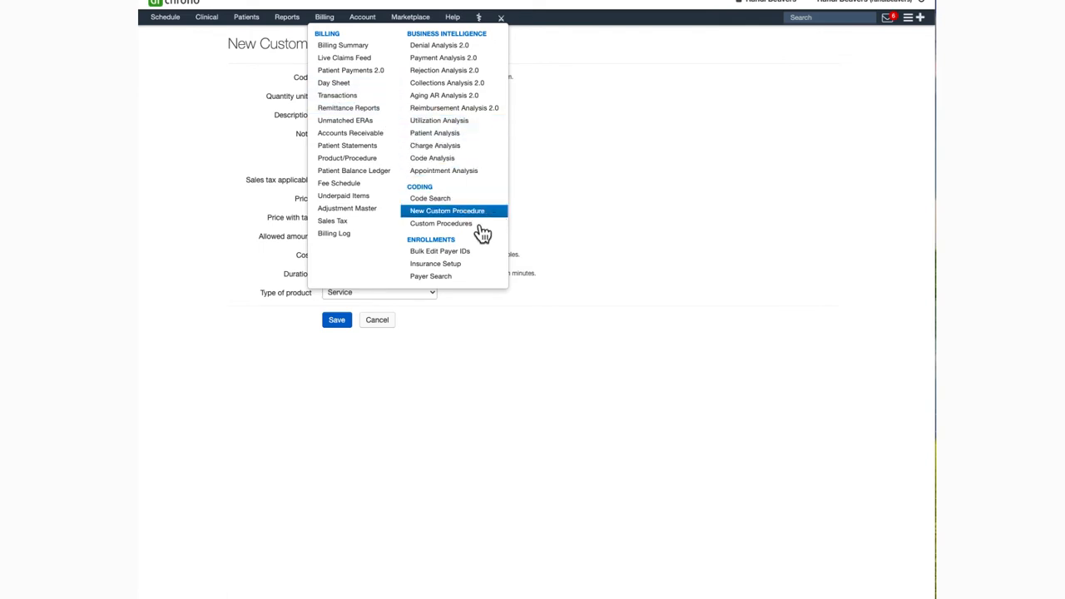
click(447, 210)
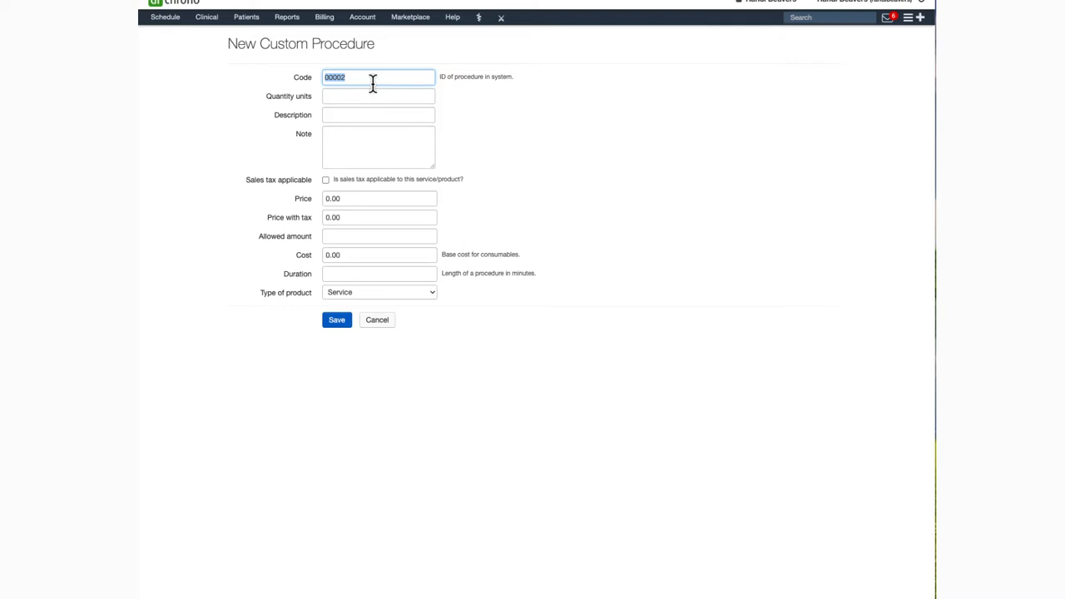
mouse_move(366, 99)
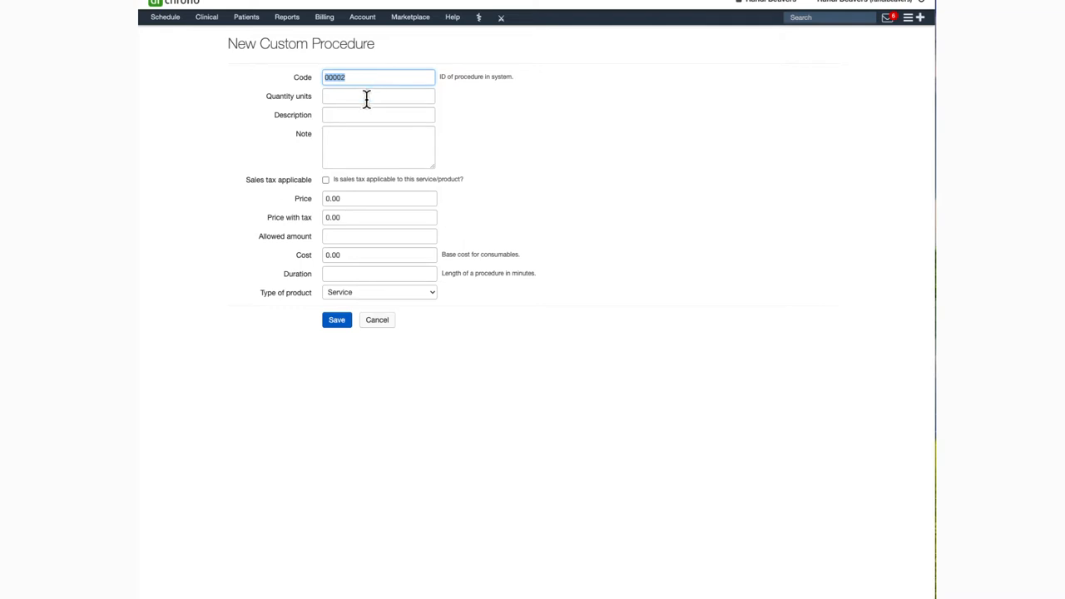
mouse_move(378, 145)
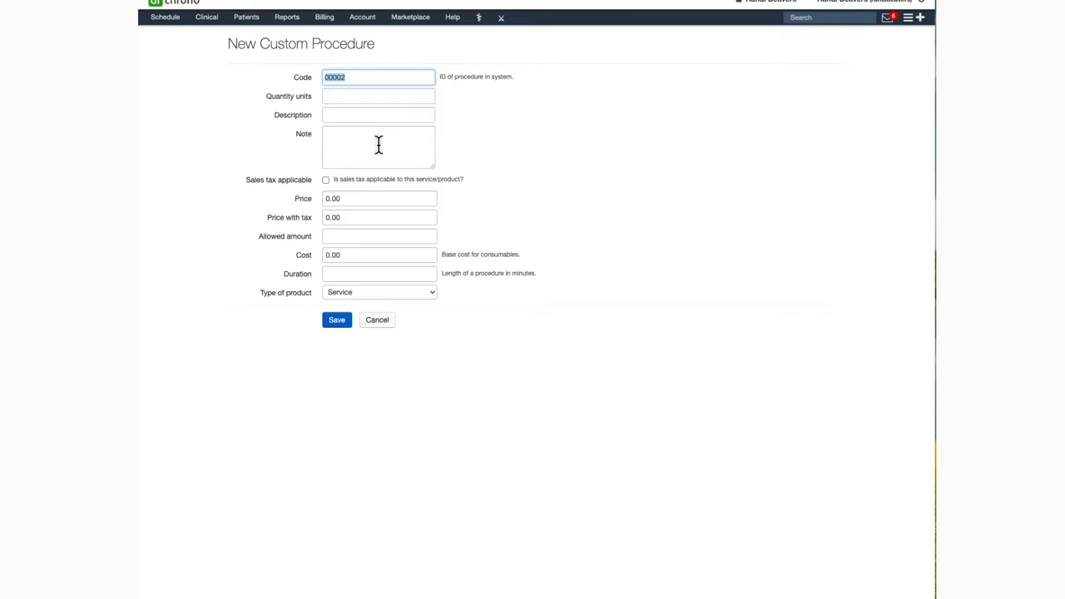
mouse_move(311, 181)
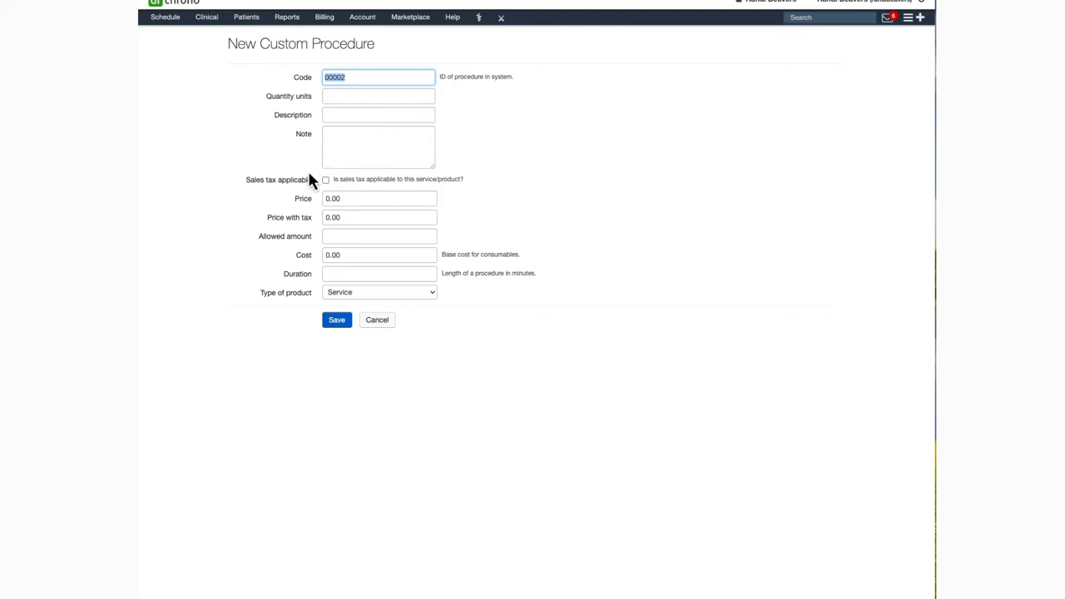
mouse_move(341, 197)
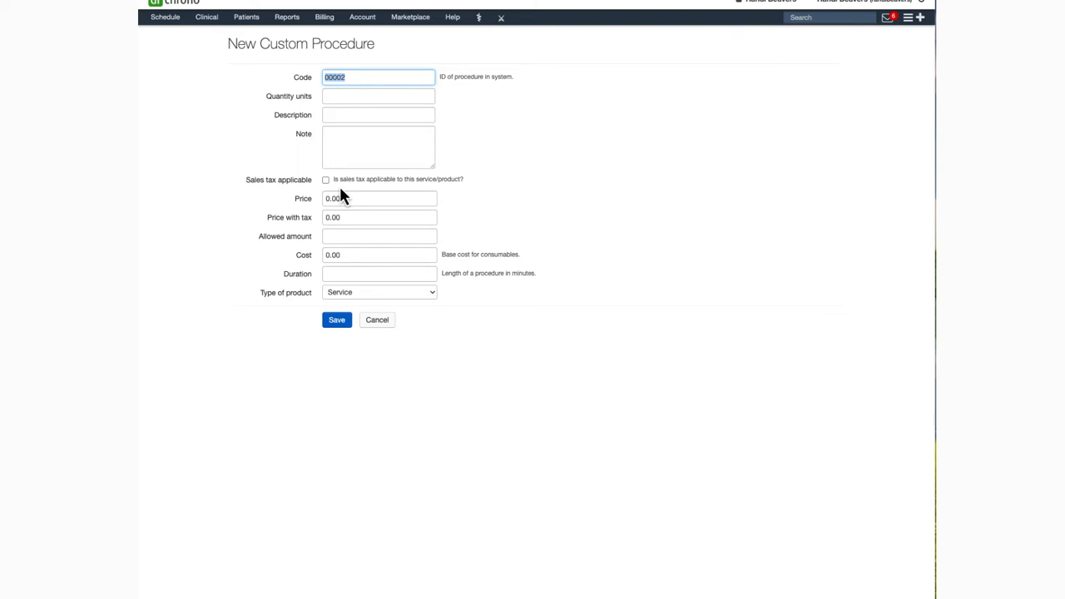
mouse_move(378, 199)
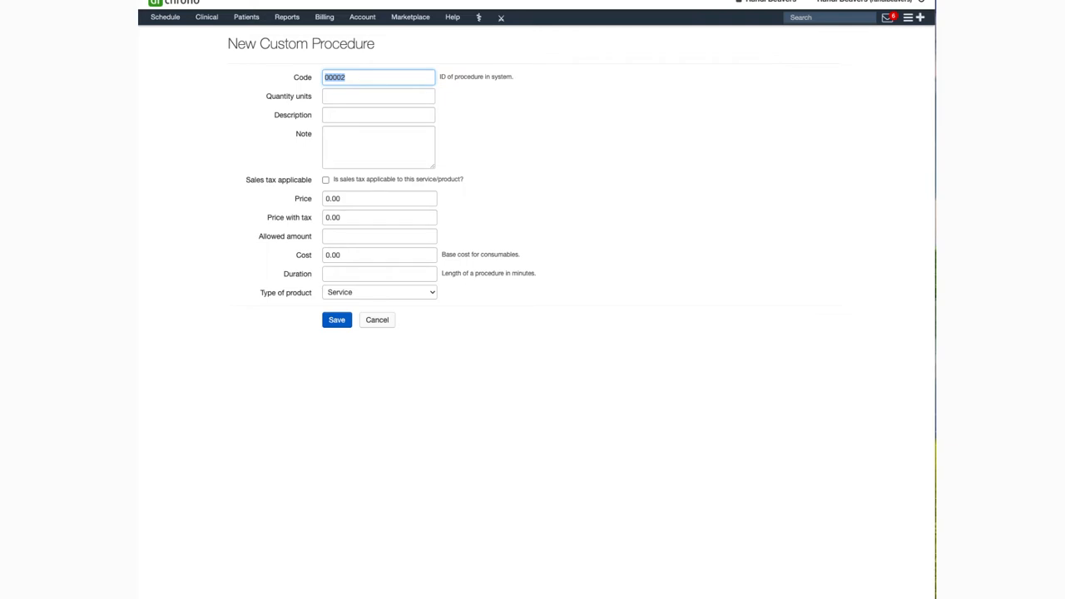
mouse_move(278, 235)
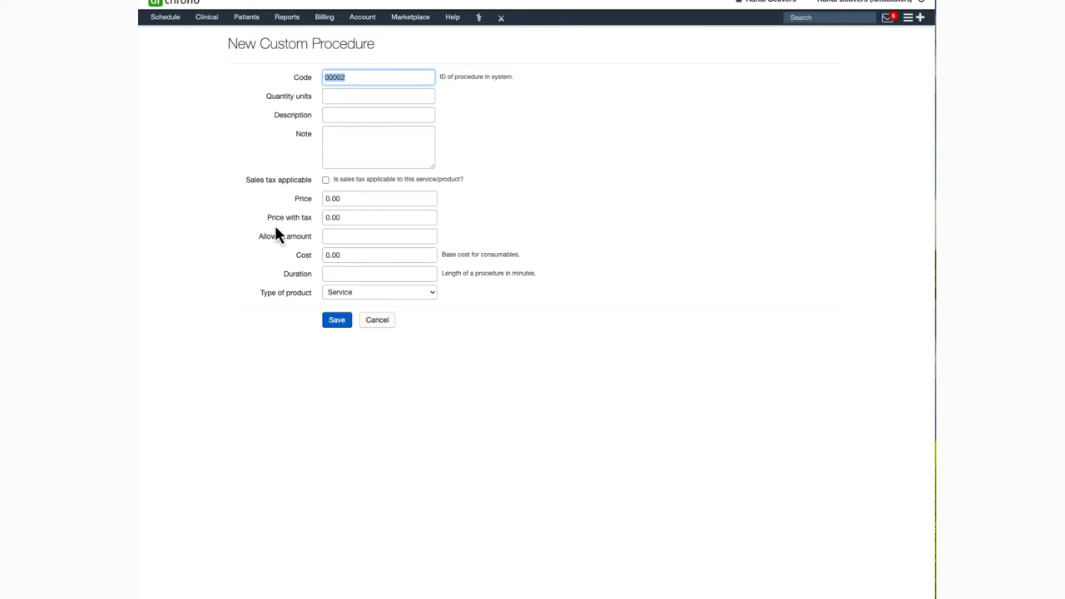
mouse_move(286, 271)
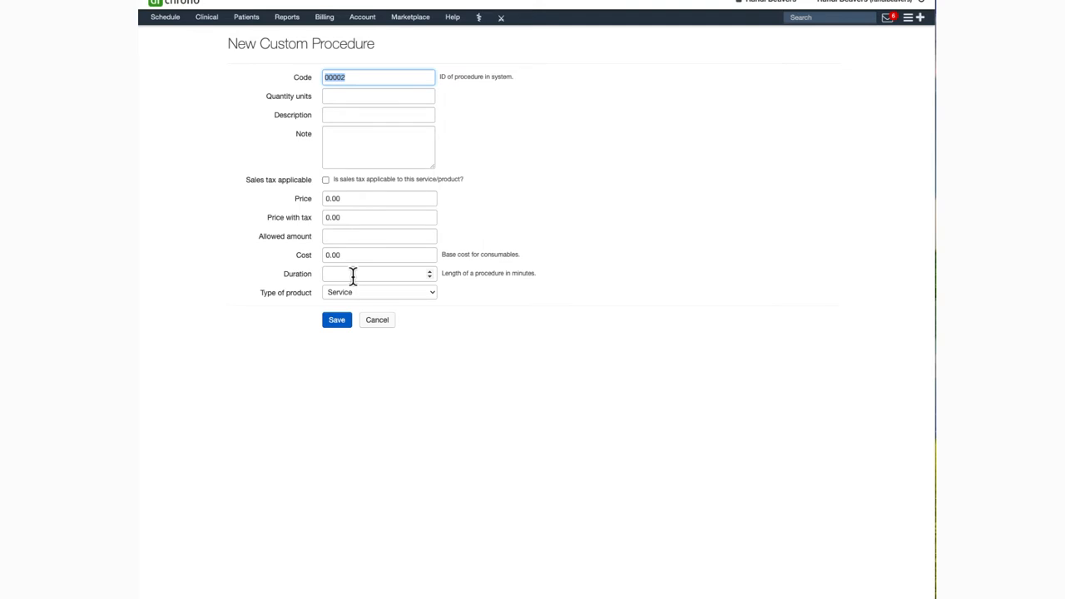
mouse_move(339, 276)
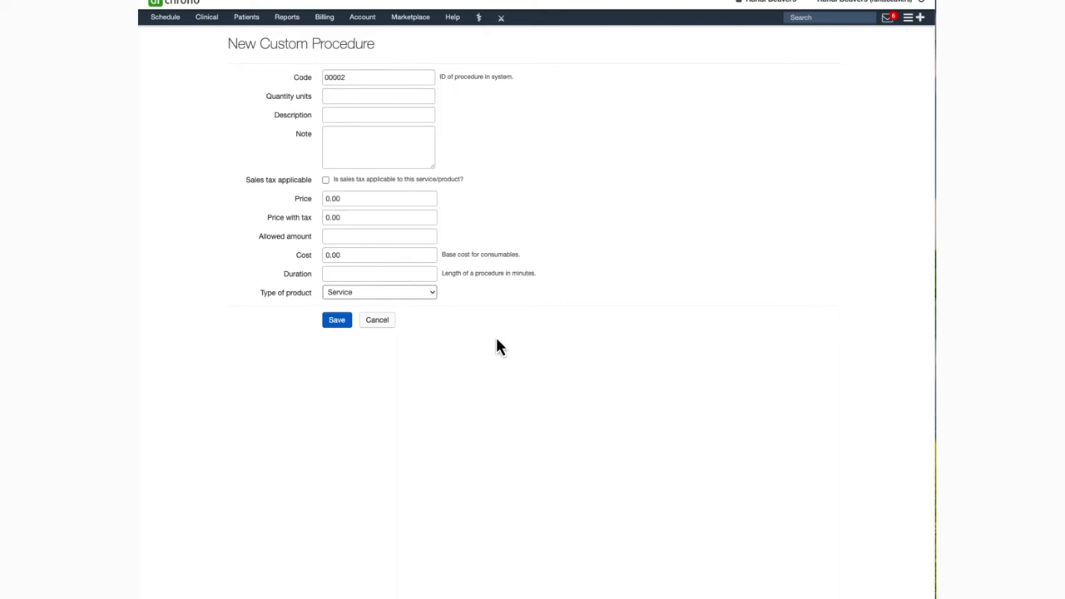
click(380, 293)
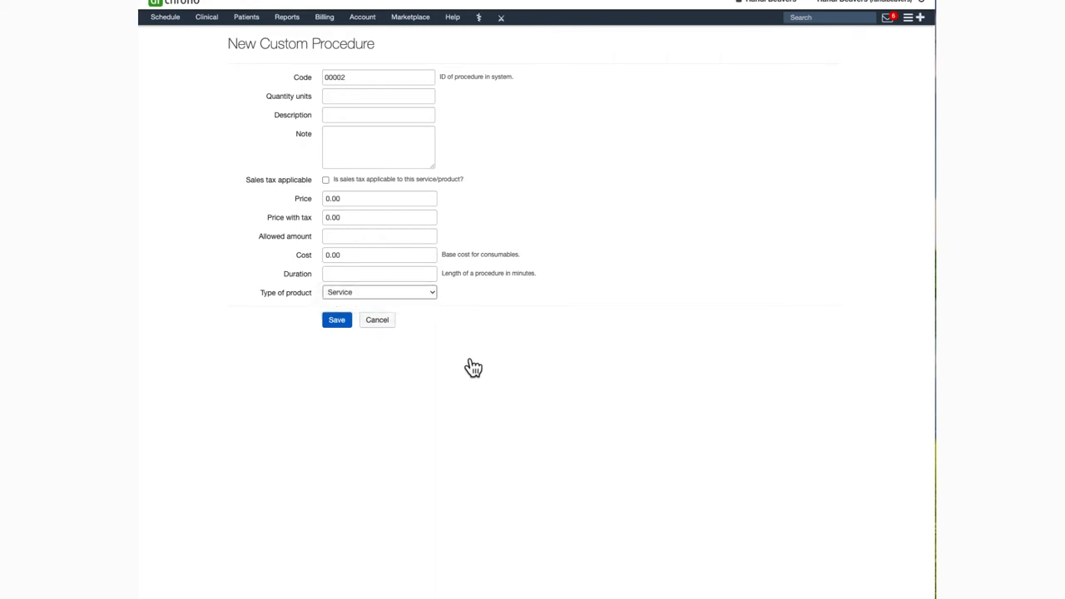
mouse_move(400, 382)
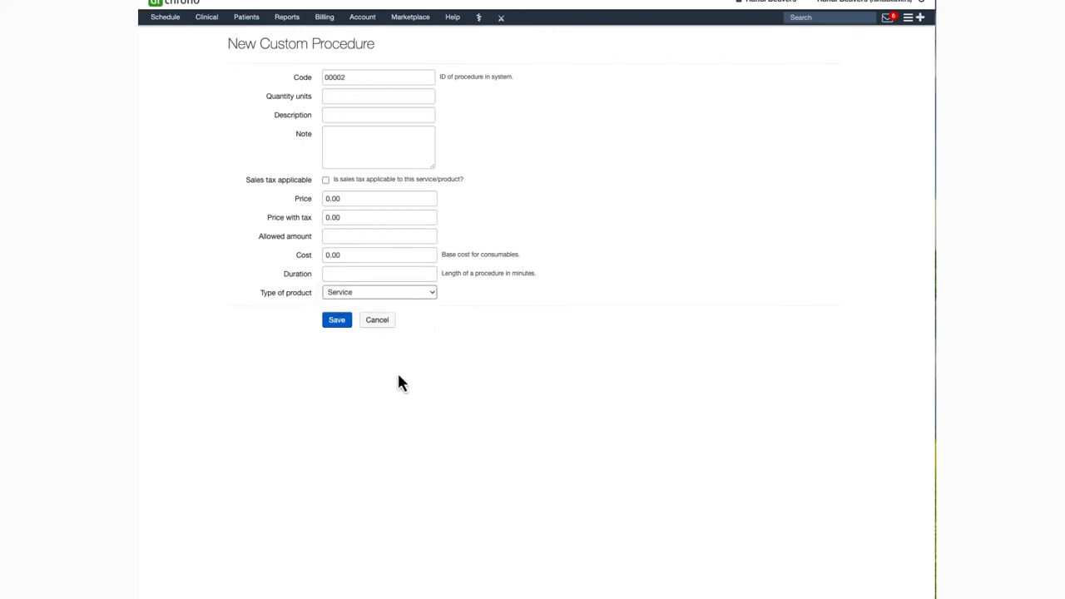
mouse_move(218, 97)
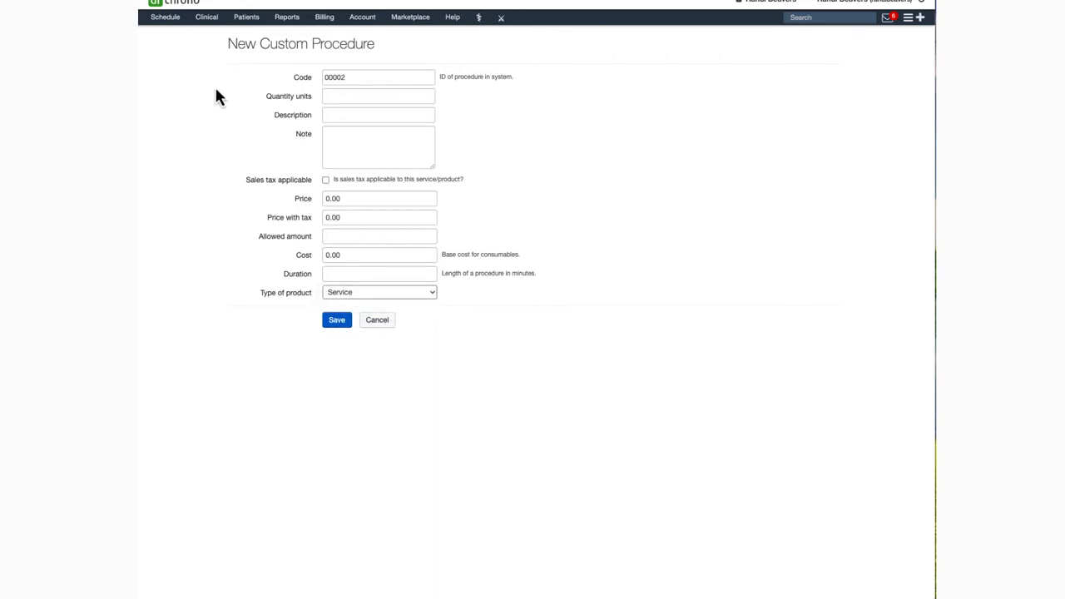
mouse_move(173, 90)
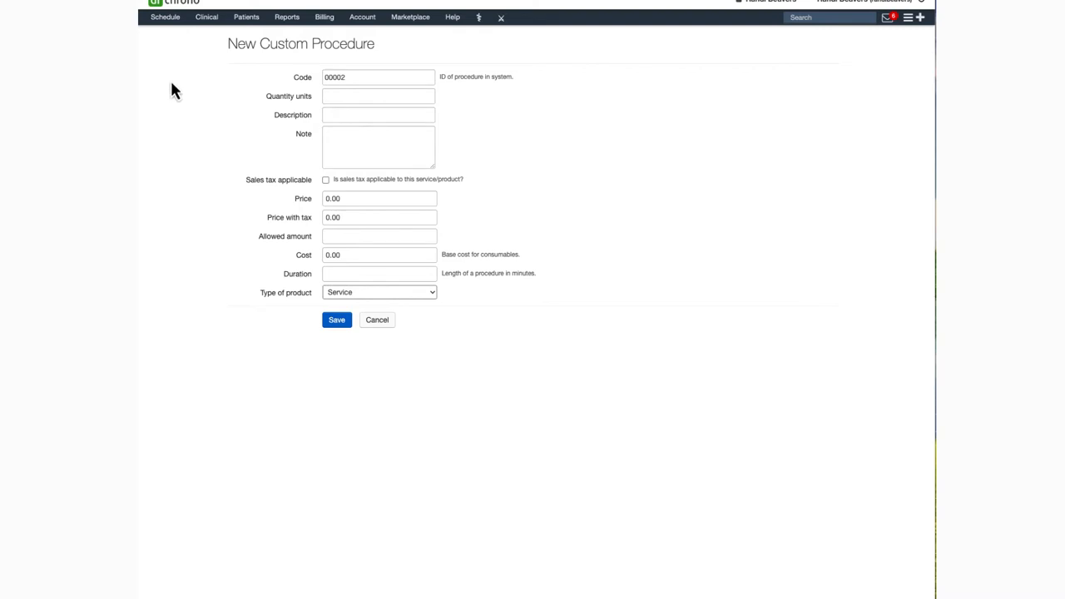
mouse_move(200, 98)
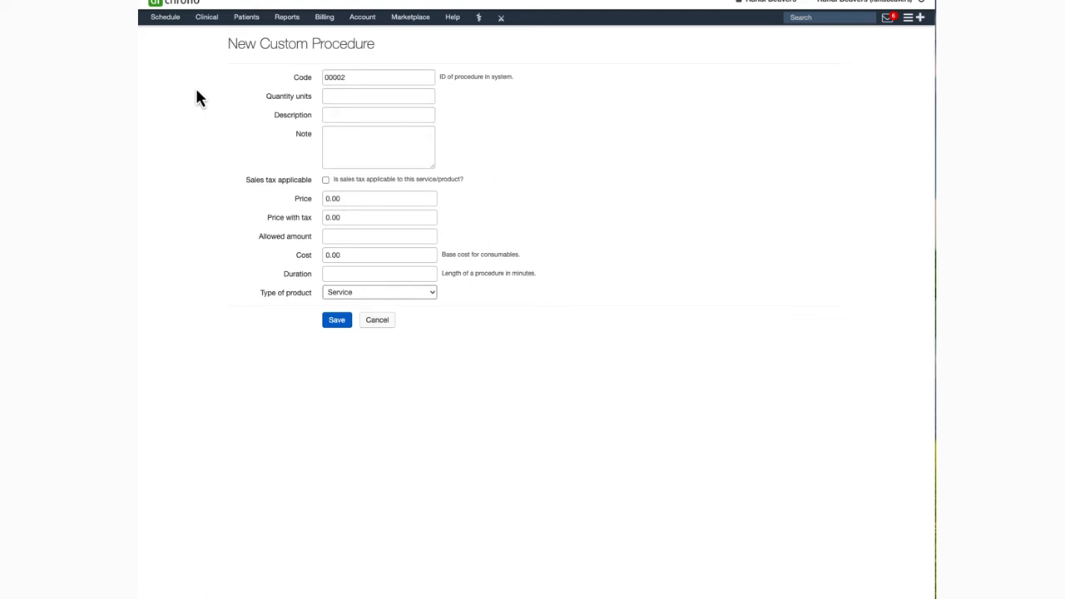
click(324, 17)
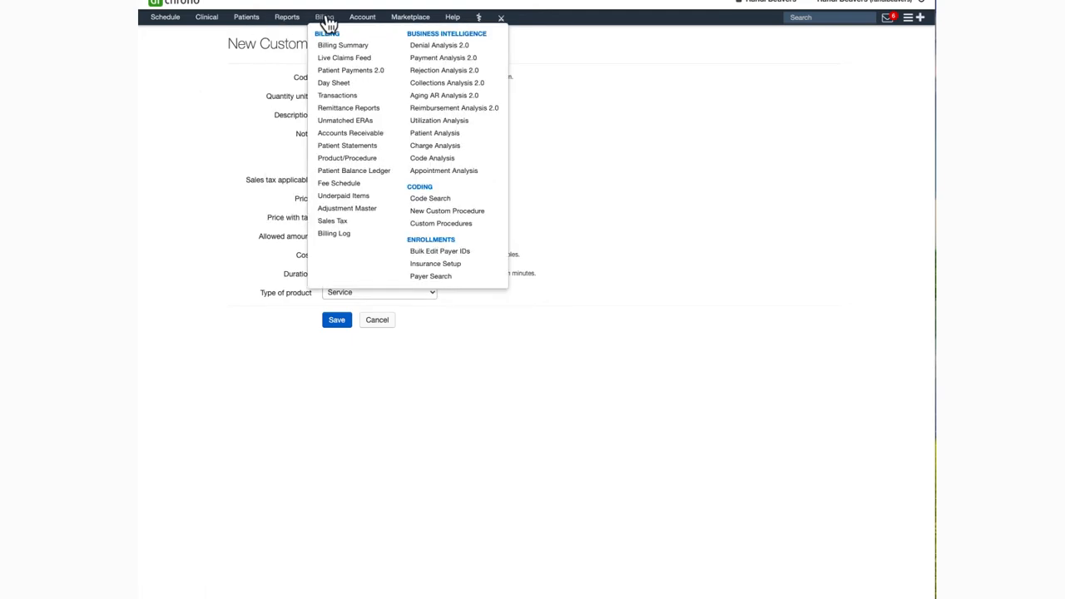
mouse_move(441, 223)
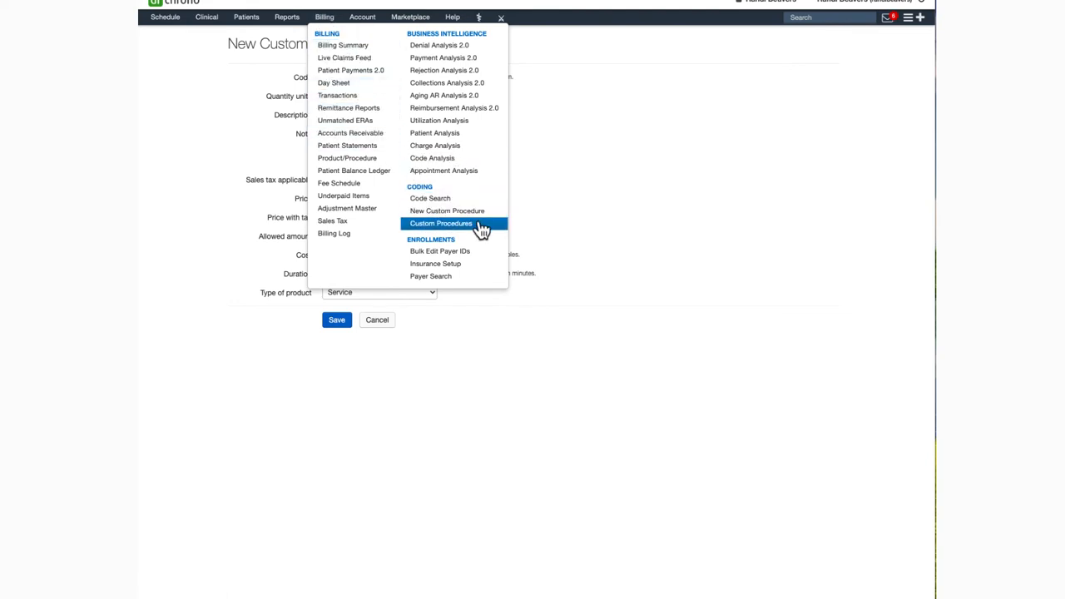
mouse_move(482, 227)
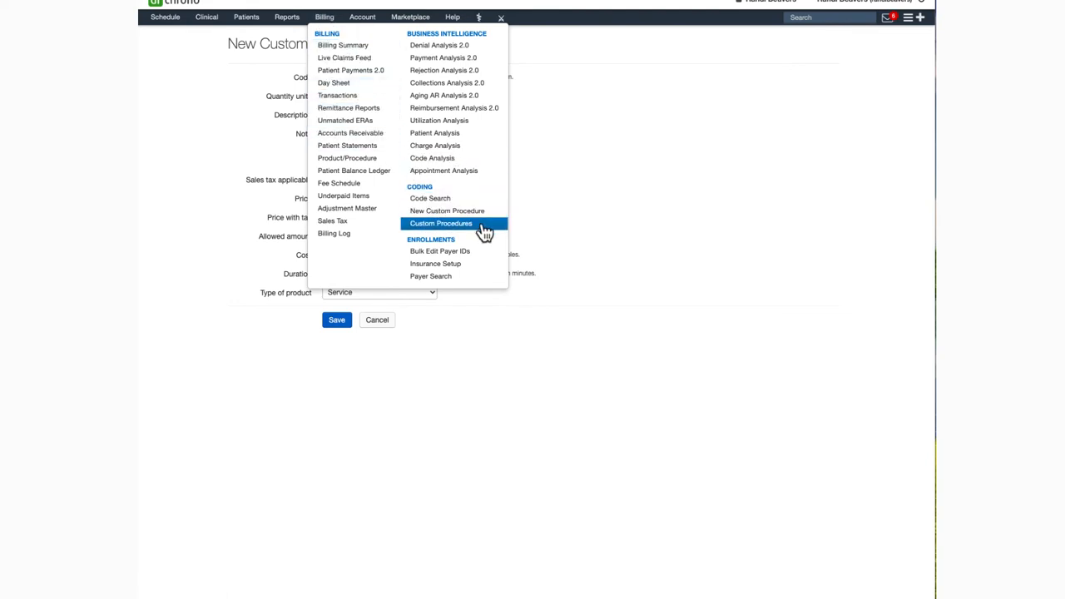
click(441, 223)
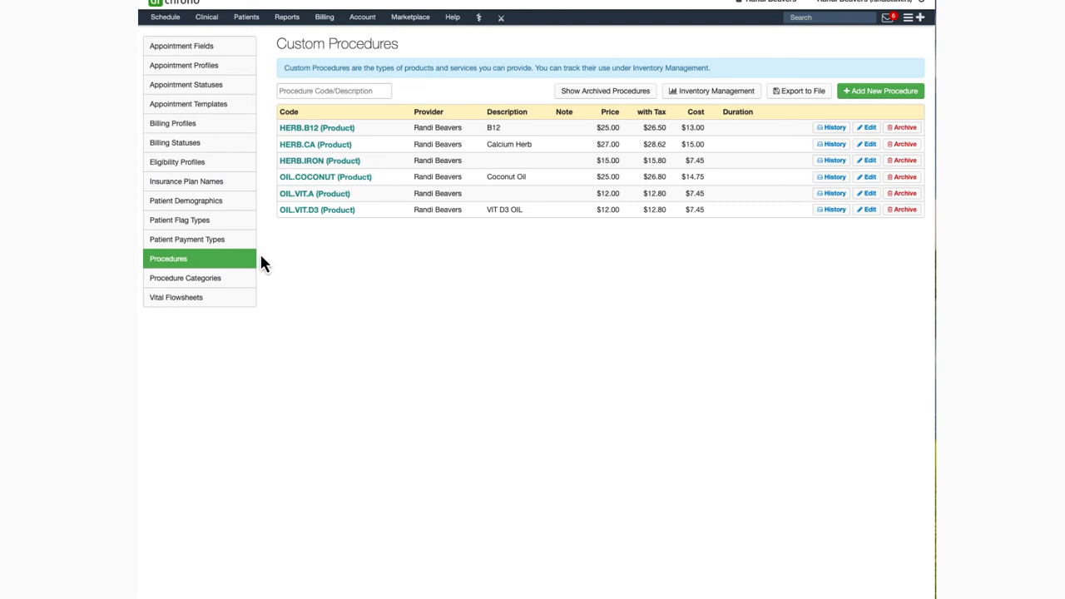
mouse_move(315, 285)
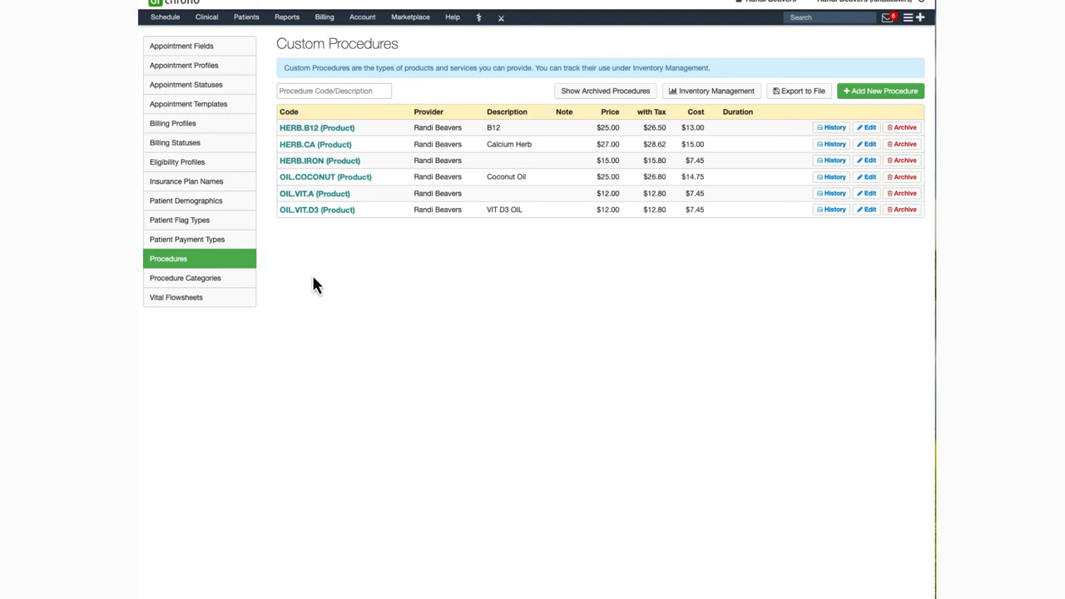
mouse_move(707, 327)
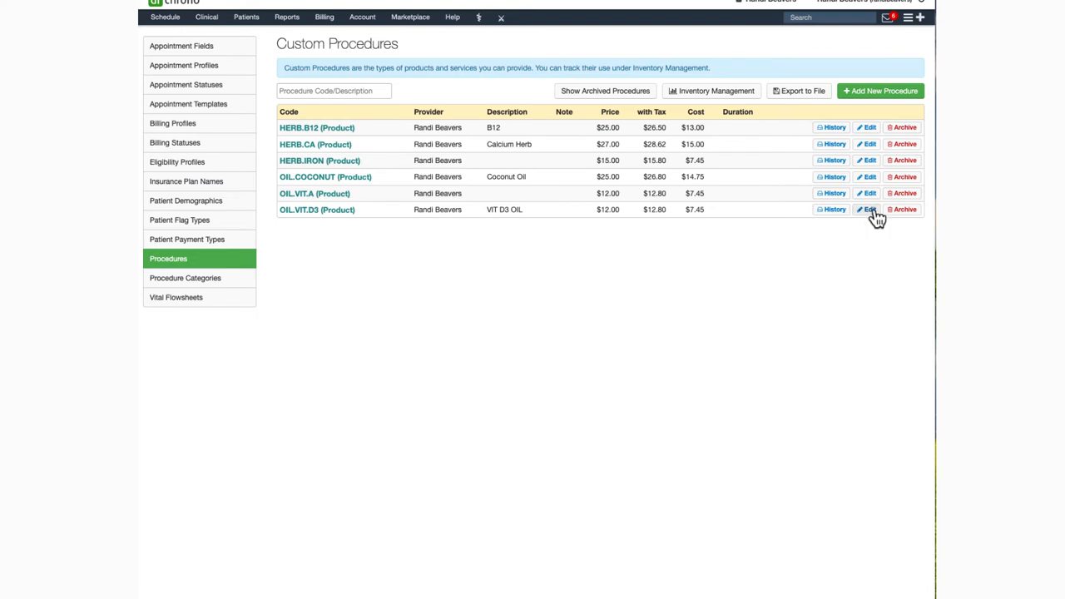
mouse_move(874, 232)
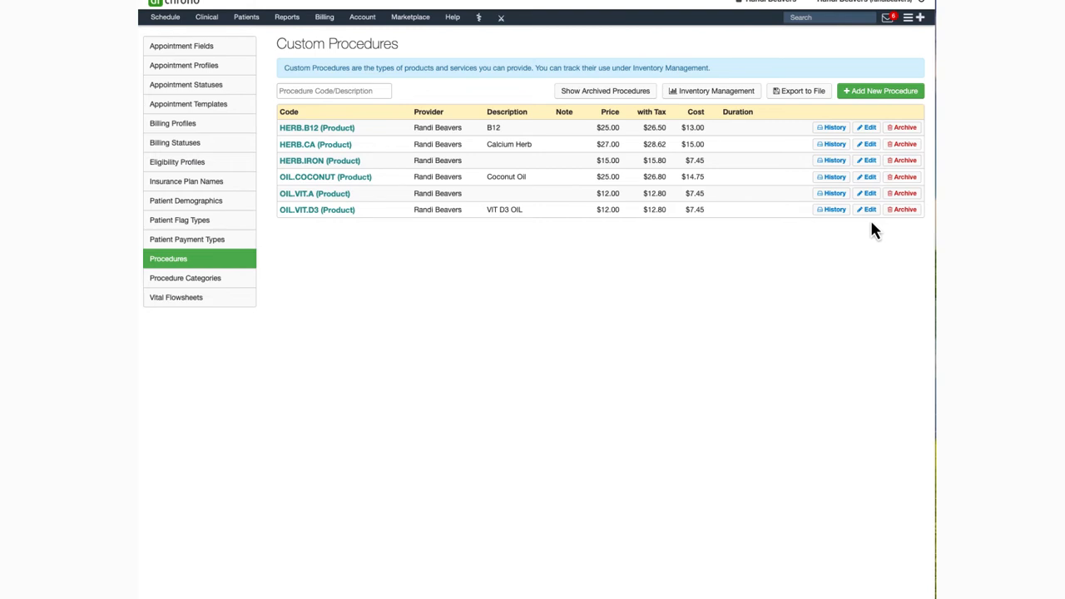
mouse_move(880, 231)
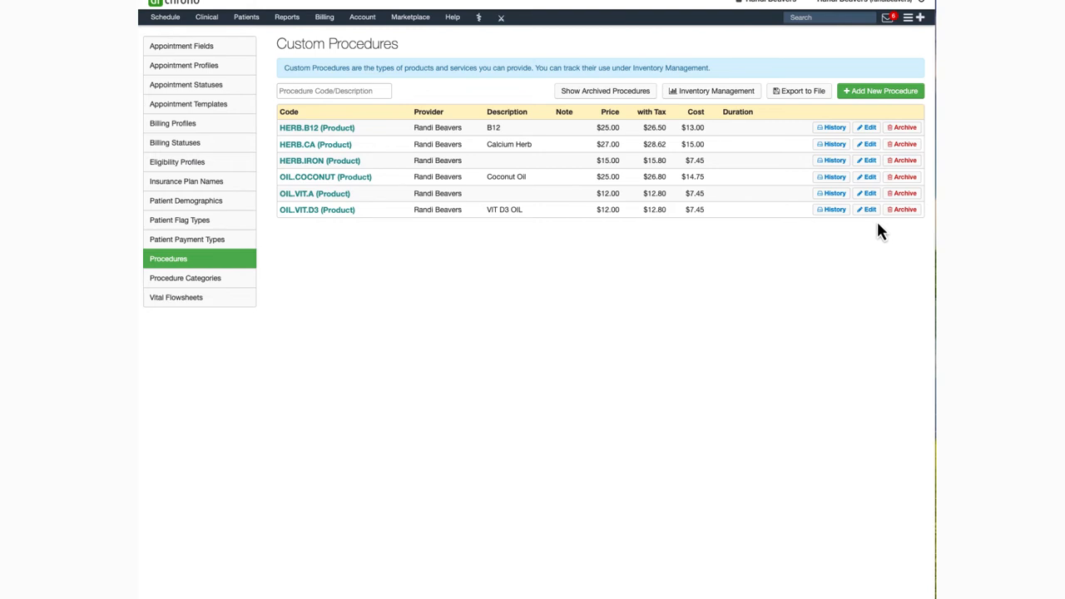
mouse_move(903, 234)
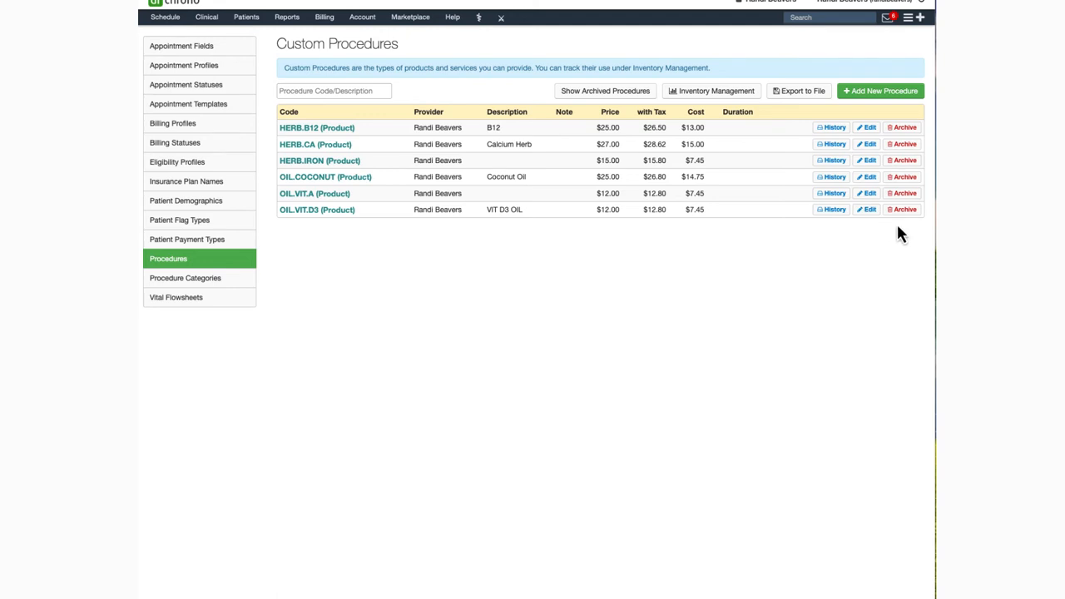
mouse_move(892, 229)
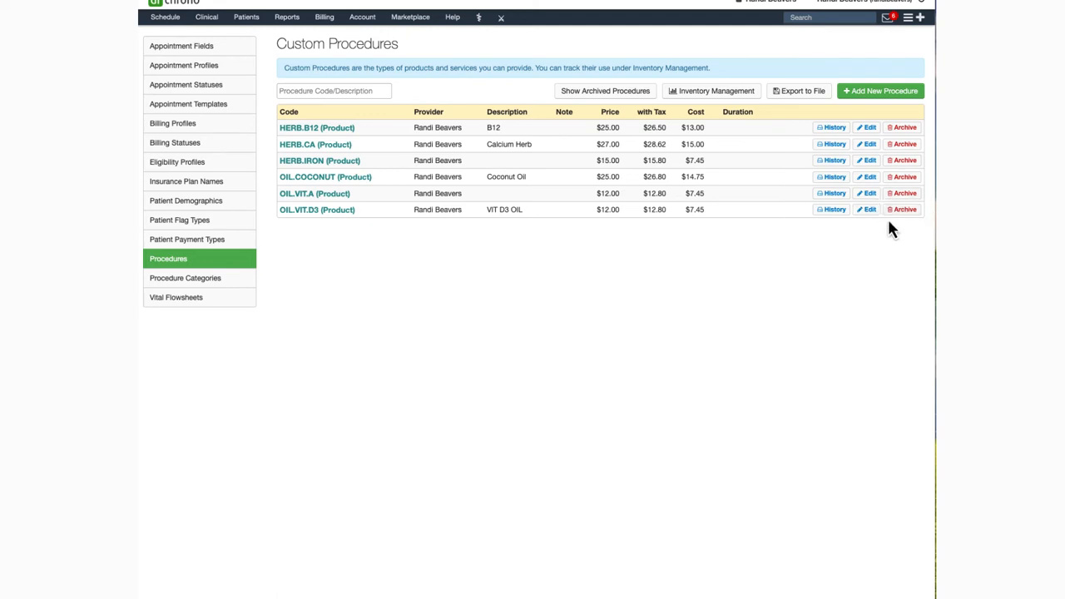
mouse_move(898, 229)
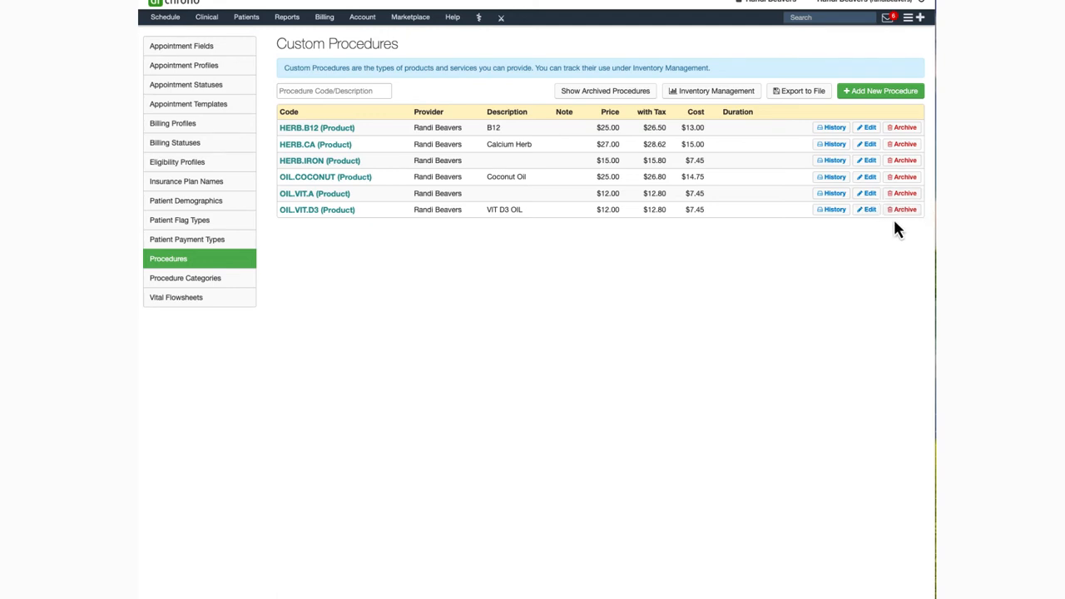
mouse_move(907, 227)
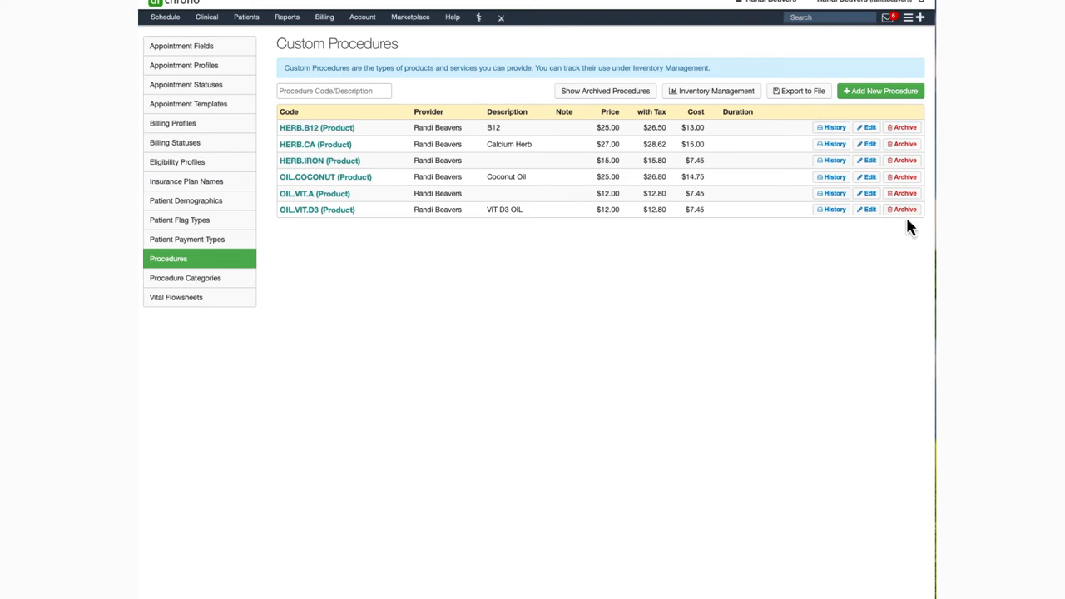
mouse_move(829, 127)
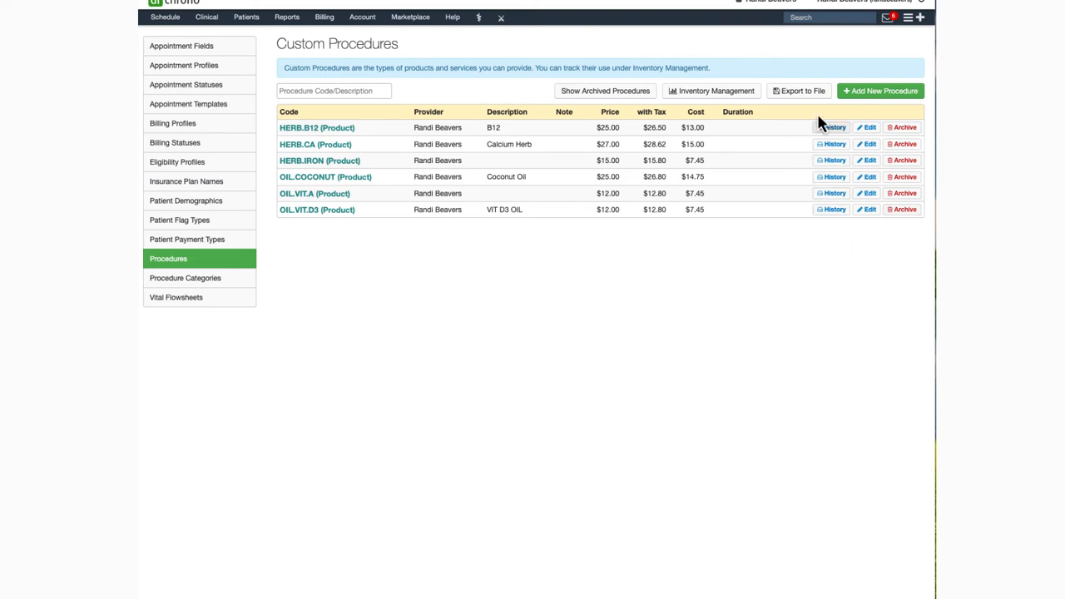
mouse_move(805, 109)
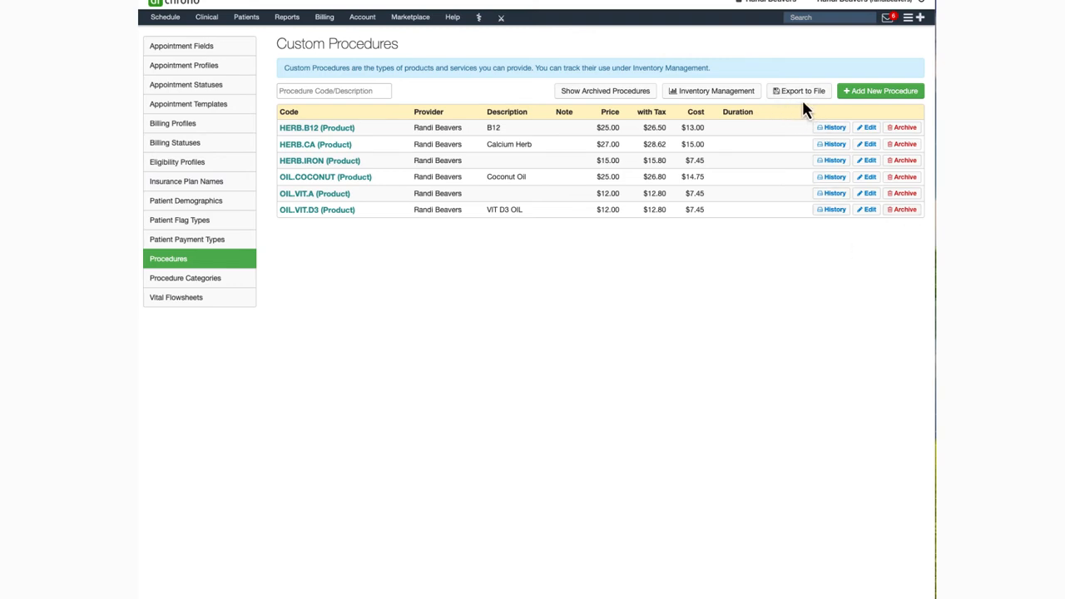
mouse_move(799, 100)
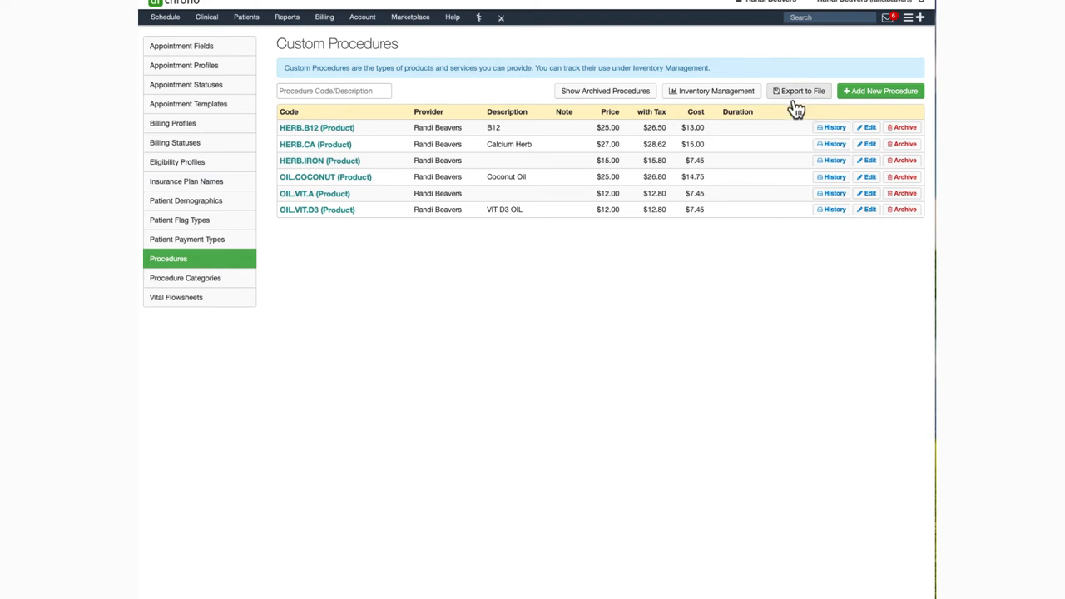
mouse_move(769, 111)
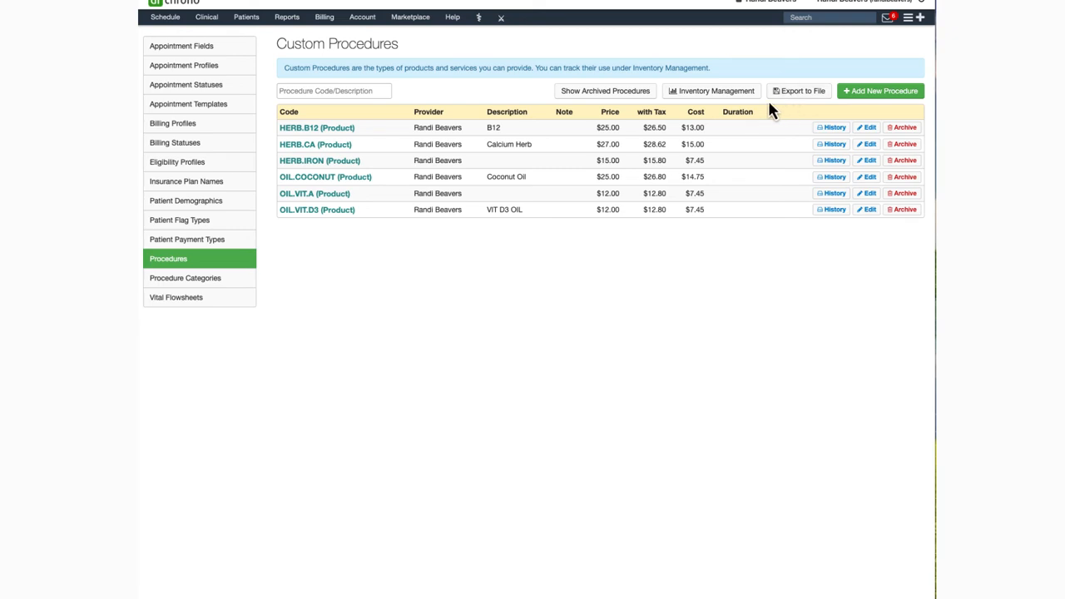
mouse_move(712, 108)
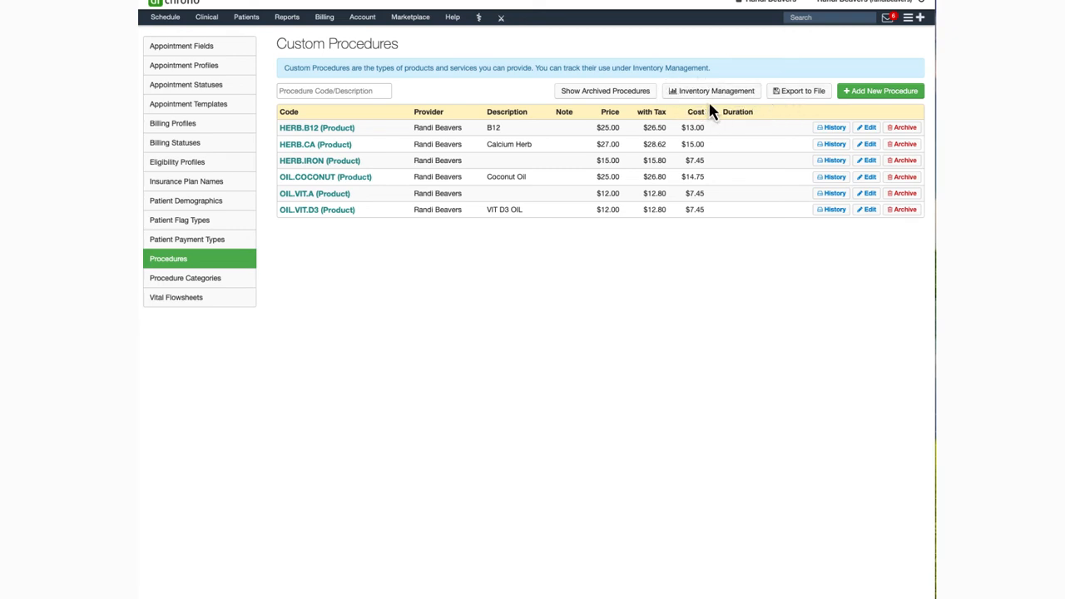
mouse_move(713, 109)
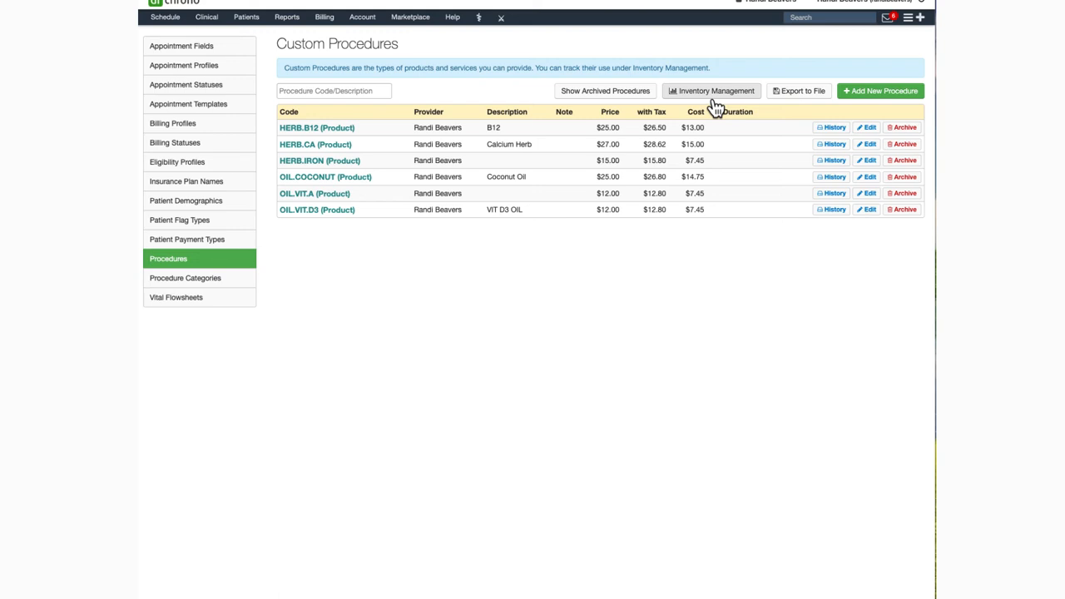
mouse_move(708, 104)
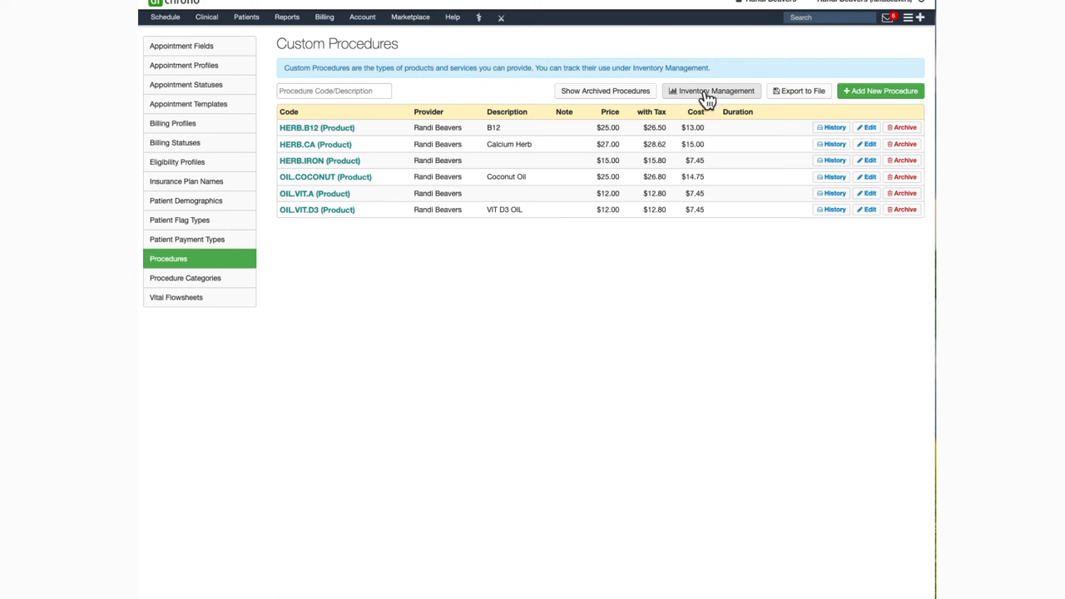
mouse_move(707, 95)
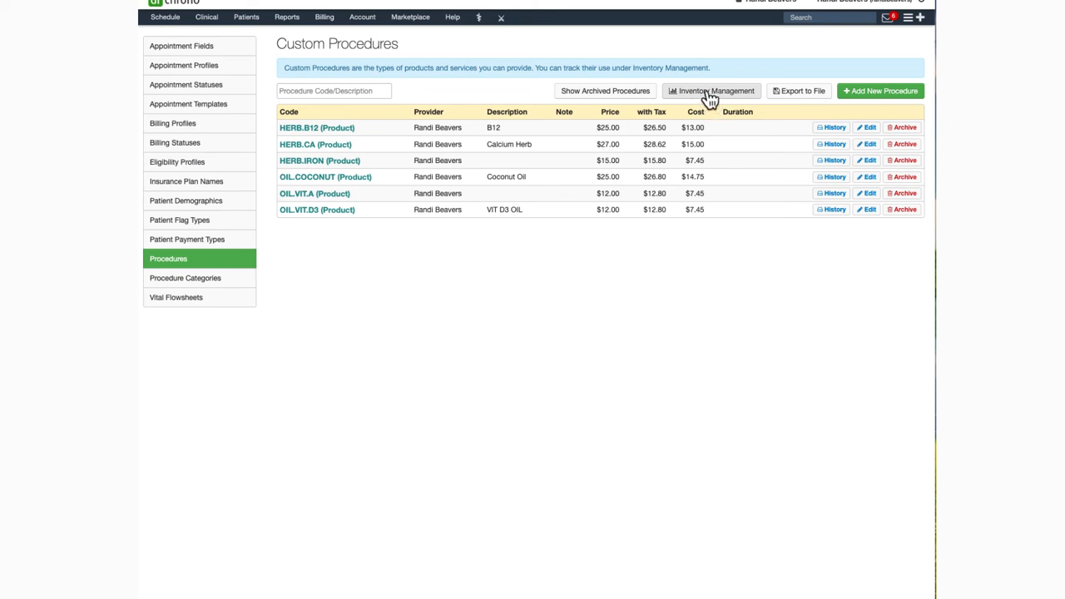
Open Inventory Management from the Clinical menu to view the Oil category lots.
click(206, 17)
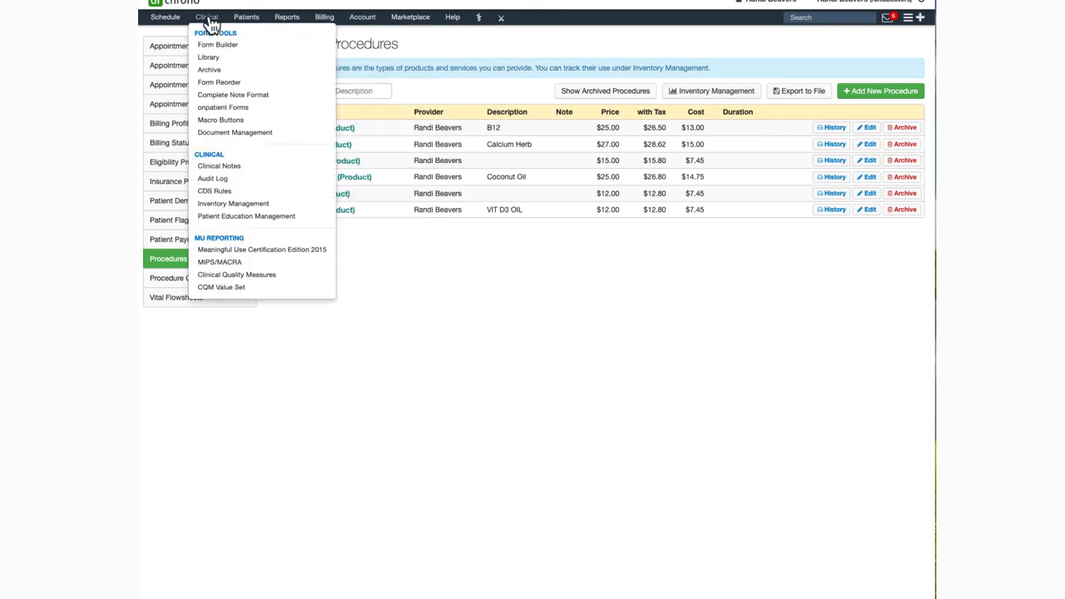
mouse_move(233, 204)
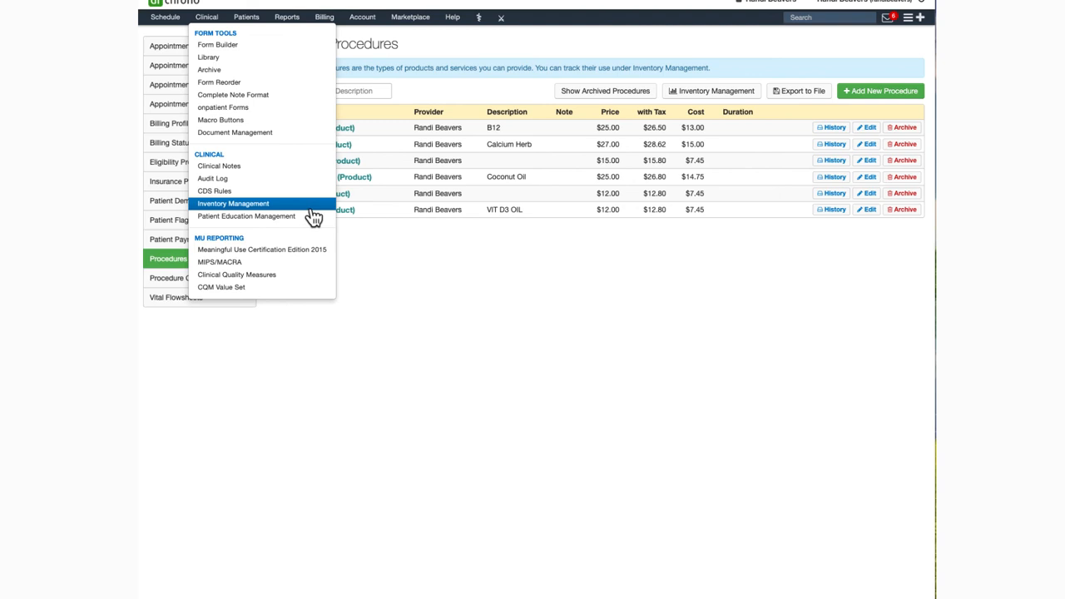
click(233, 203)
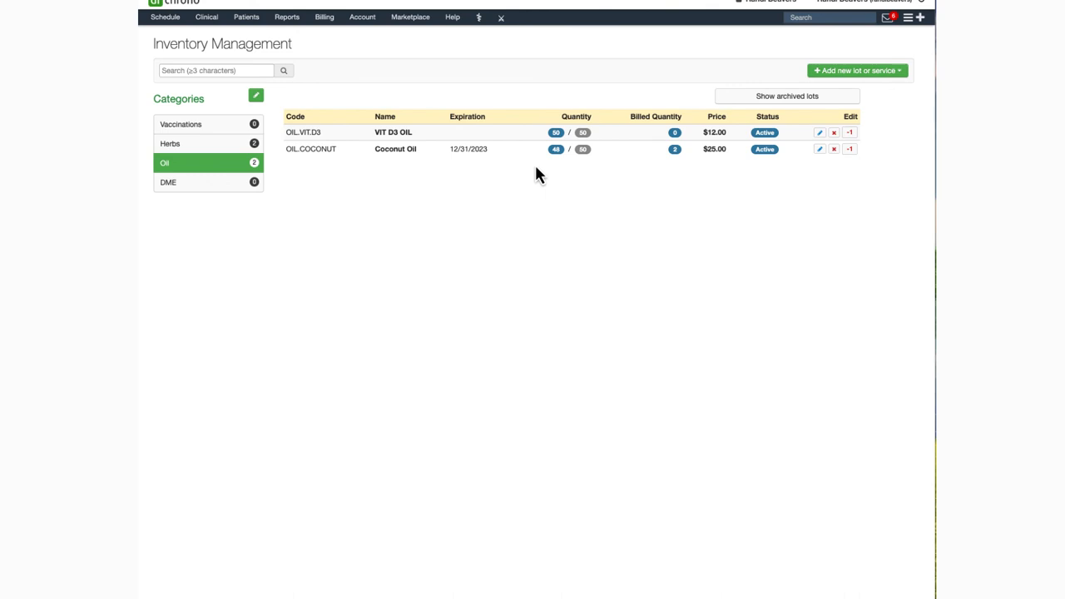
mouse_move(538, 209)
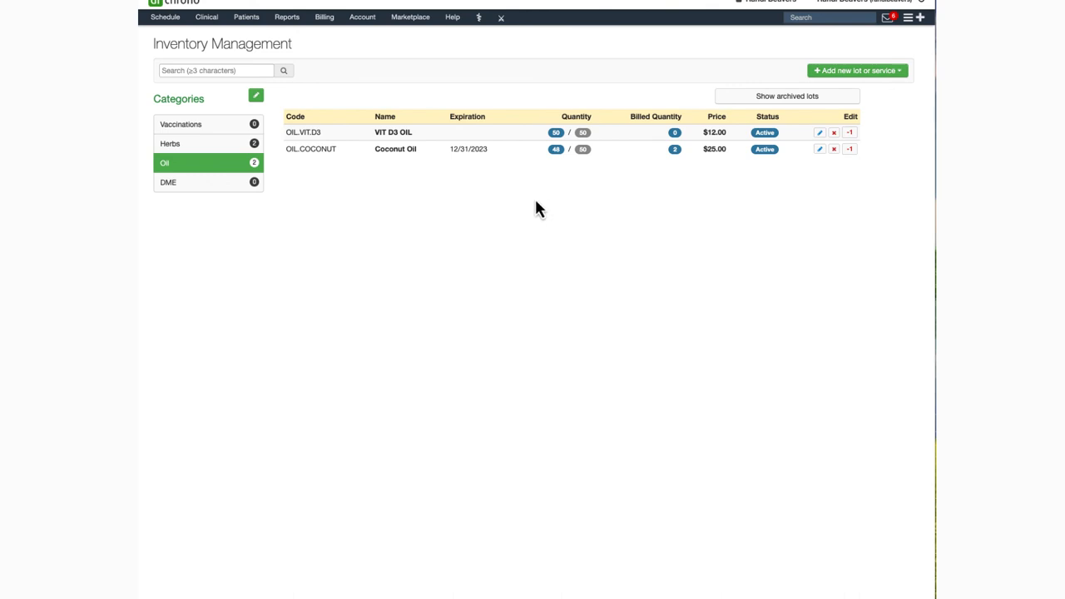